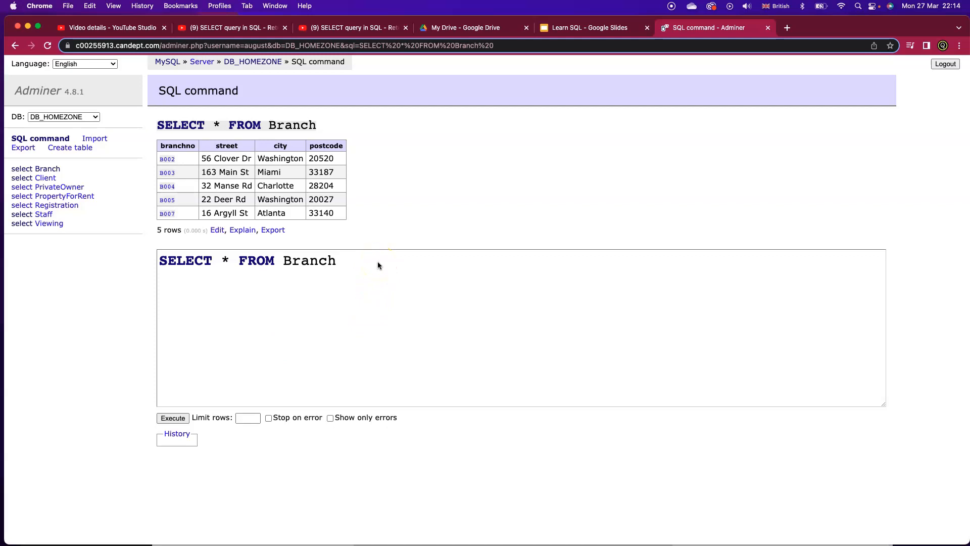
Append WHERE city LIKE "Washington" to the Branch query and execute it.
{"action": "left_click", "coordinate": [378, 262]}
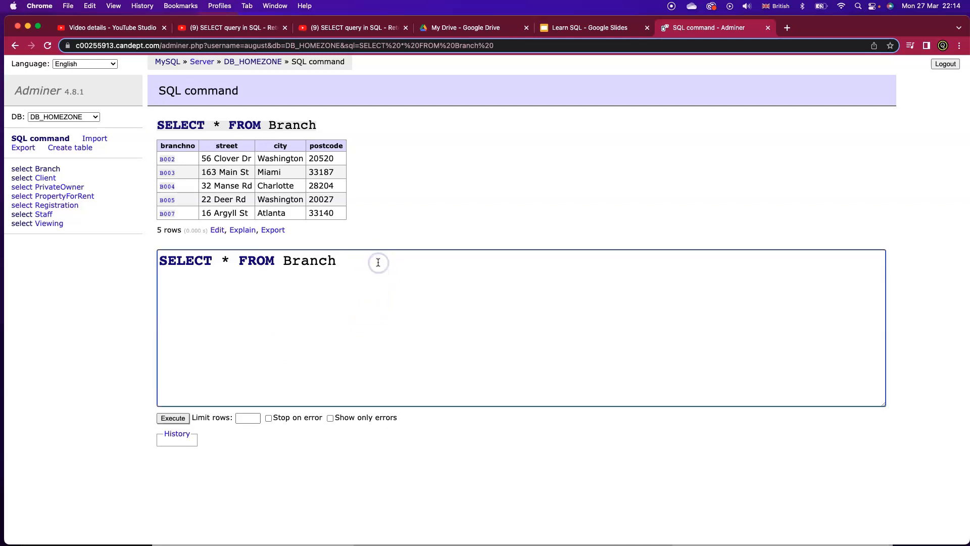
{"action": "type", "text": "WHERE city LIKE \"Washington\""}
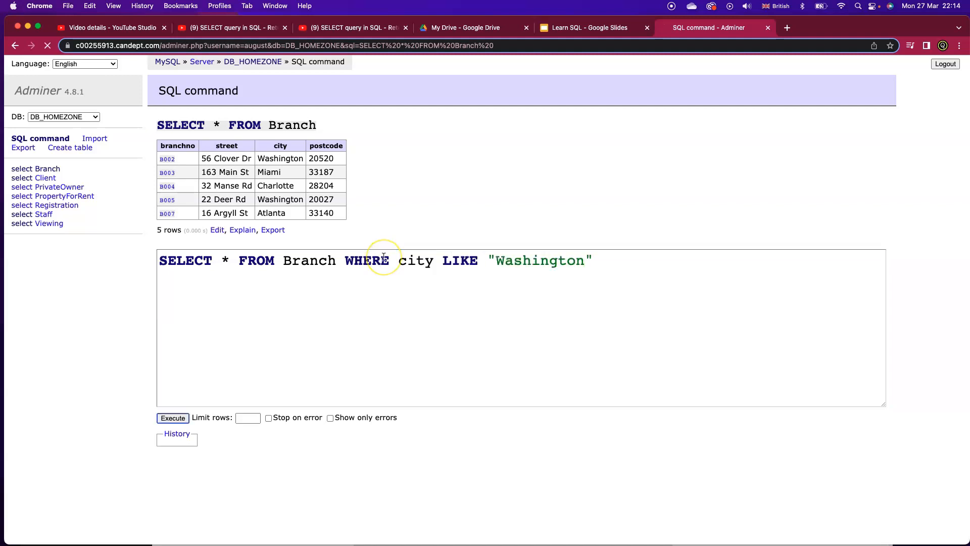
{"action": "left_click", "coordinate": [173, 418]}
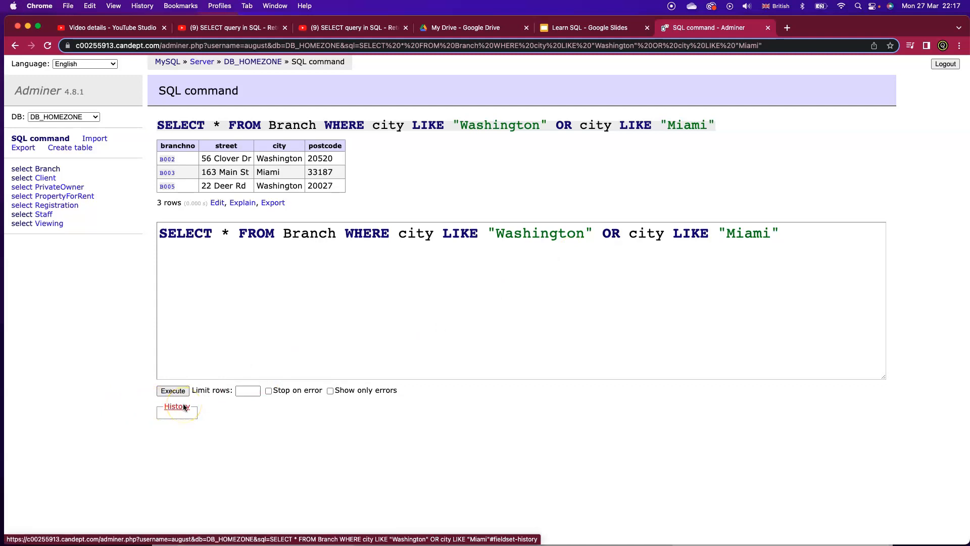
{"action": "mouse_move", "coordinate": [124, 504]}
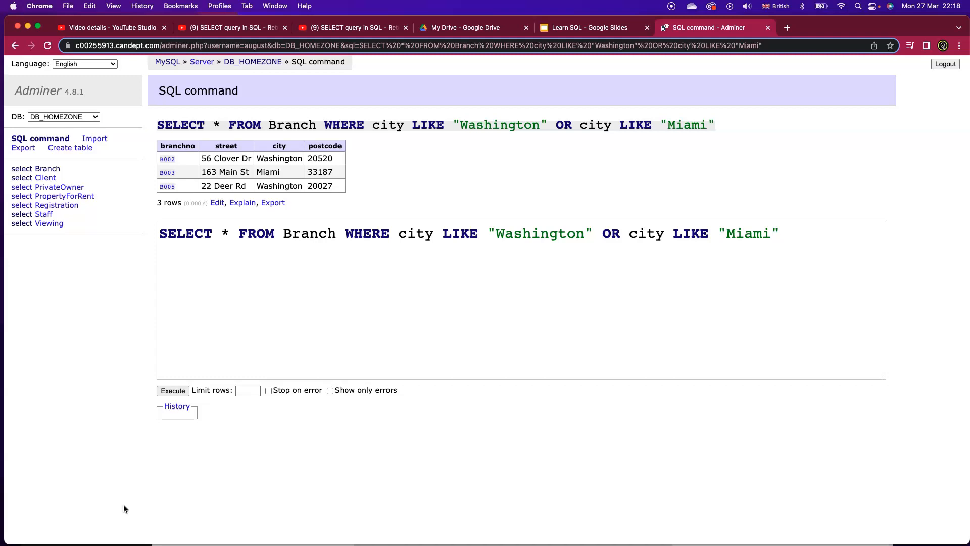
Replace the Branch city conditions with SELECT * FROM Staff and run it.
{"action": "left_click_drag", "start_coordinate": [495, 234], "coordinate": [778, 234]}
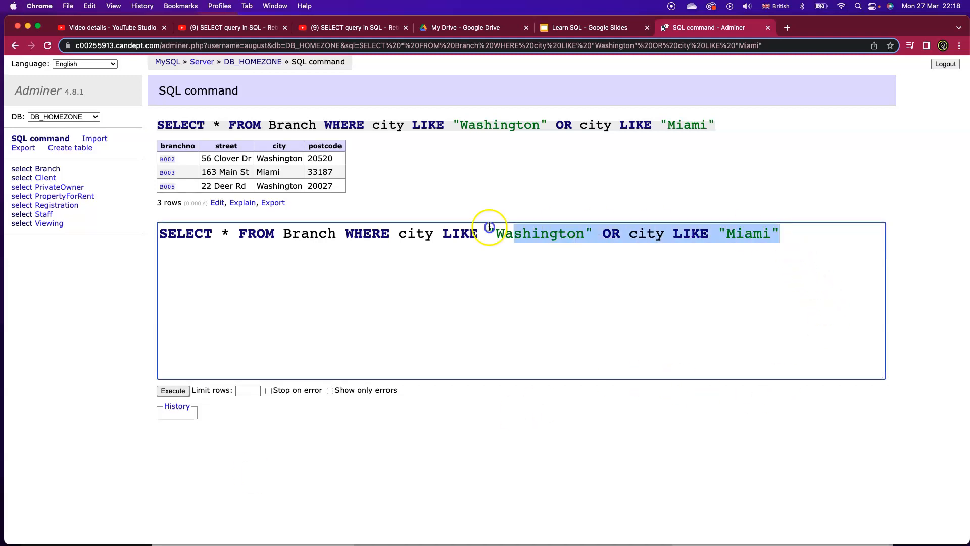
{"action": "left_click_drag", "start_coordinate": [490, 233], "coordinate": [284, 234]}
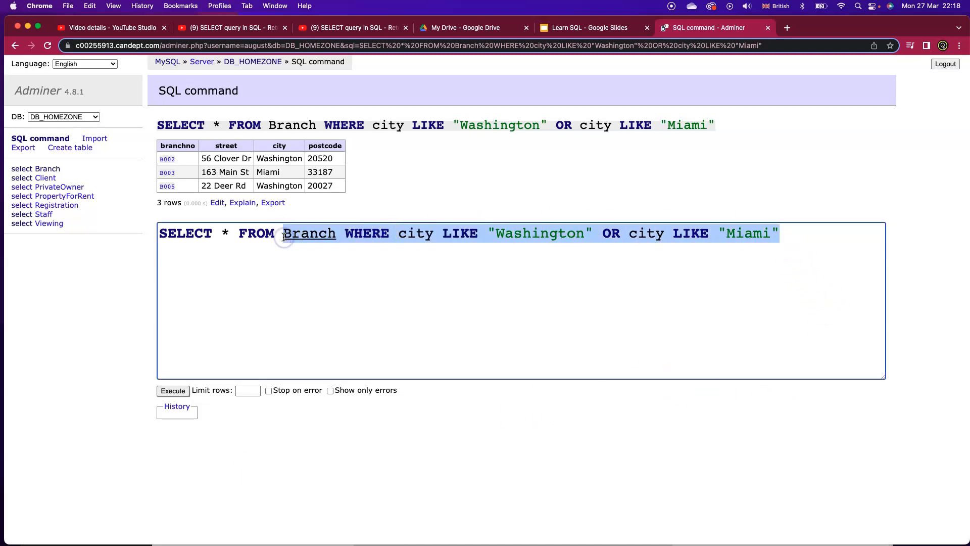
{"action": "left_click", "coordinate": [32, 214]}
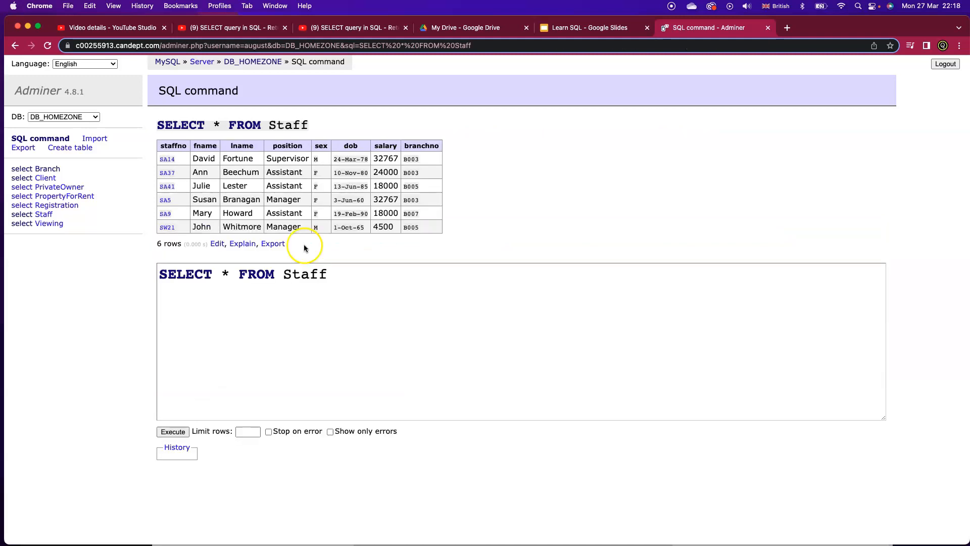
{"action": "mouse_move", "coordinate": [460, 295]}
{"action": "type", "text": " WHERE position LIKE \"Assistant\""}
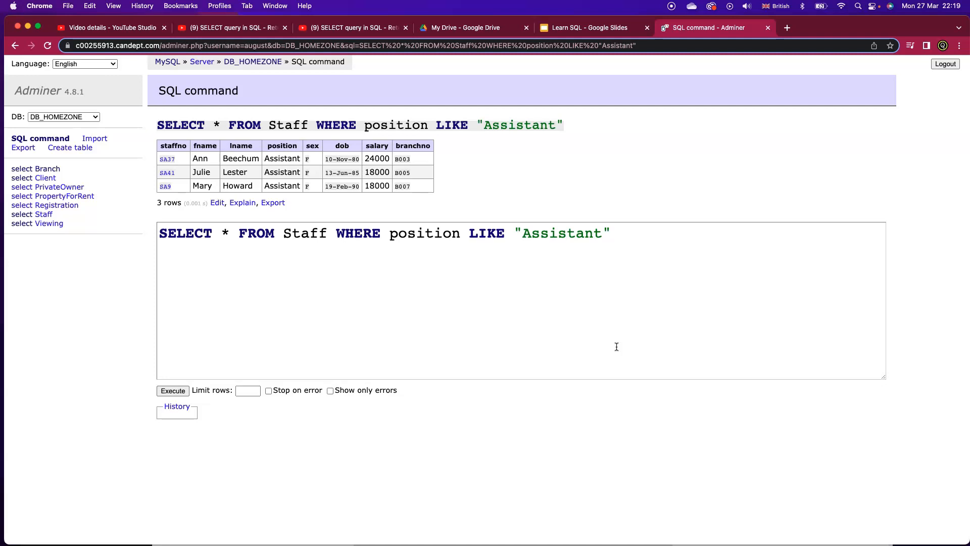
Append AND salary > 20000 after the Assistant condition and execute the query.
{"action": "left_click", "coordinate": [631, 233]}
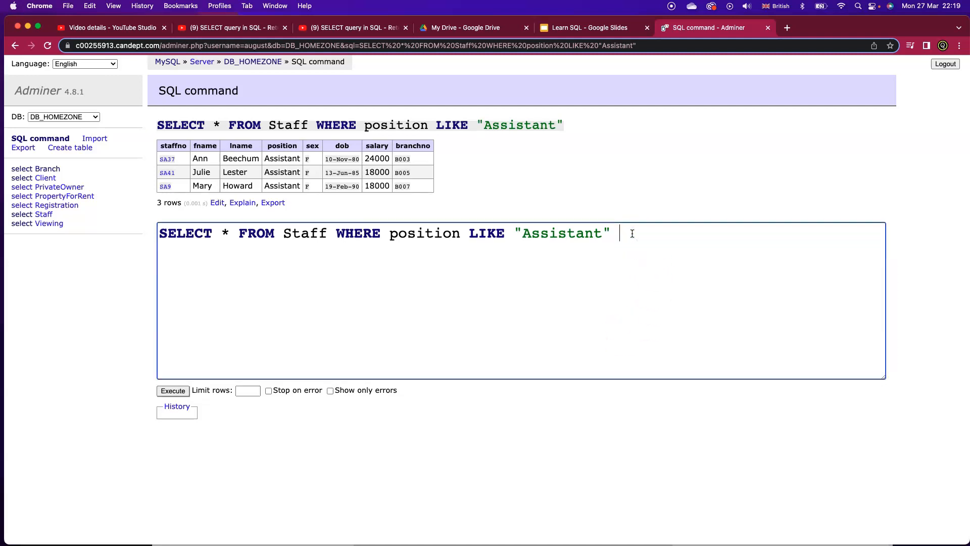
{"action": "type", "text": "AND salary > 20"}
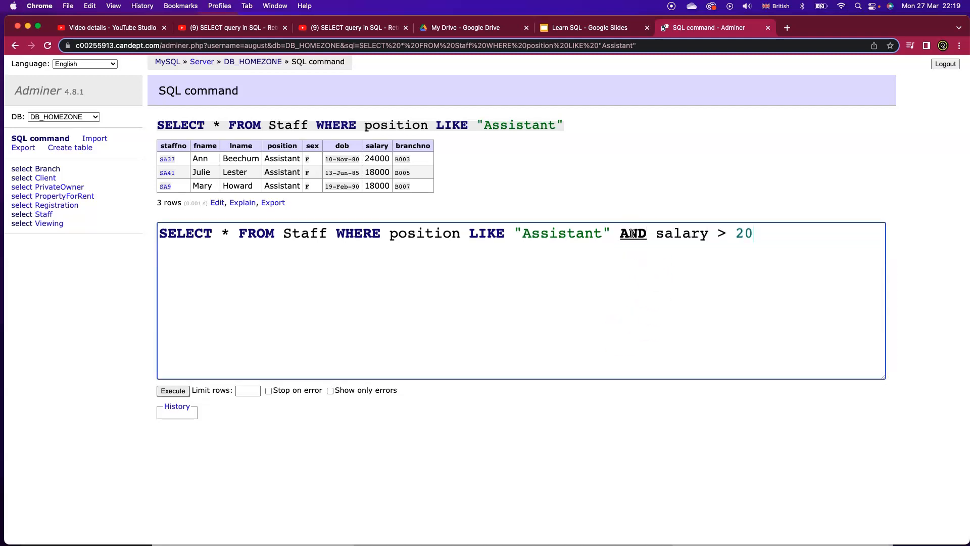
{"action": "type", "text": "000"}
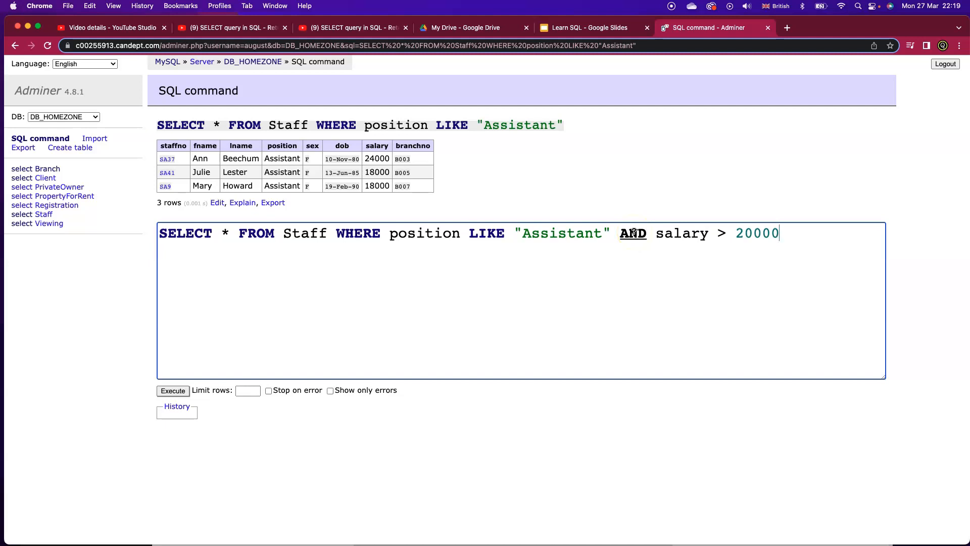
{"action": "left_click", "coordinate": [173, 391]}
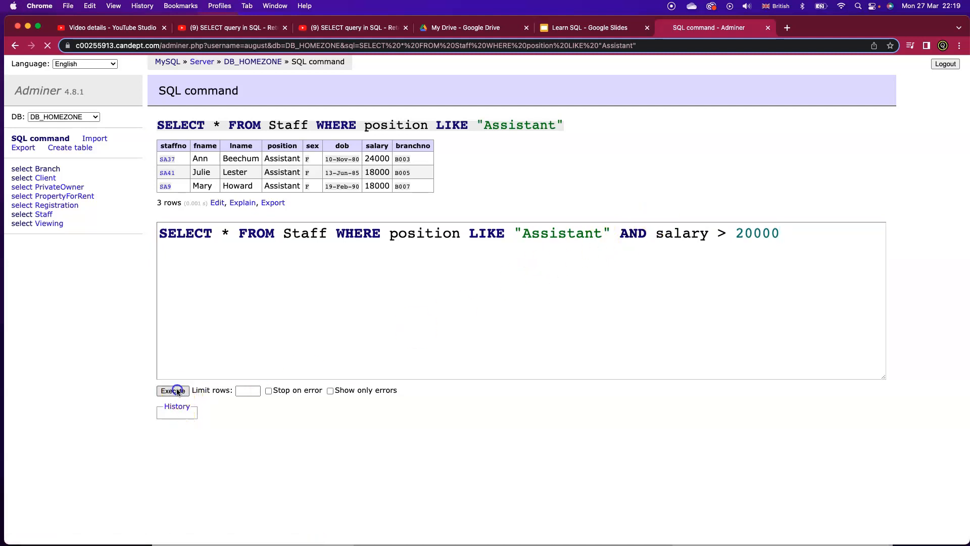
{"action": "left_click", "coordinate": [173, 389]}
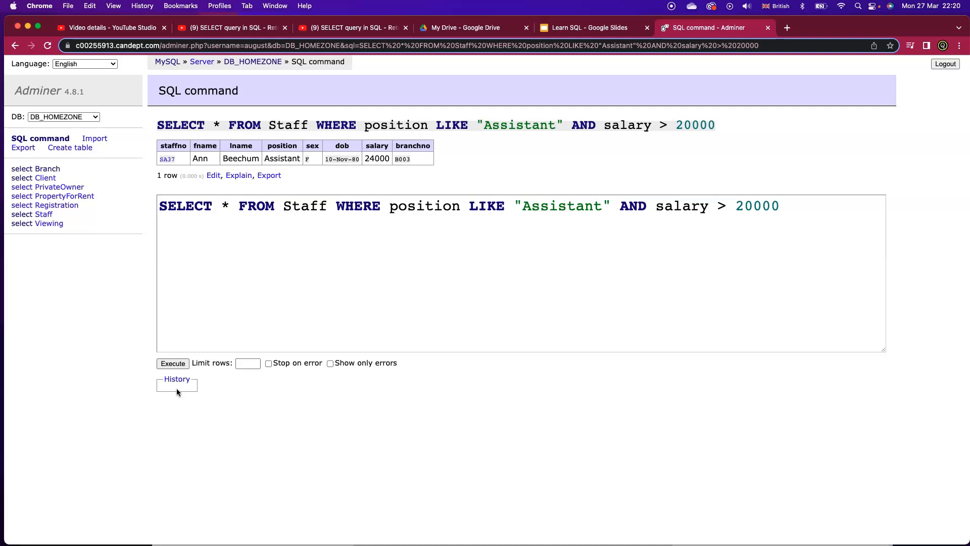
{"action": "mouse_move", "coordinate": [39, 513]}
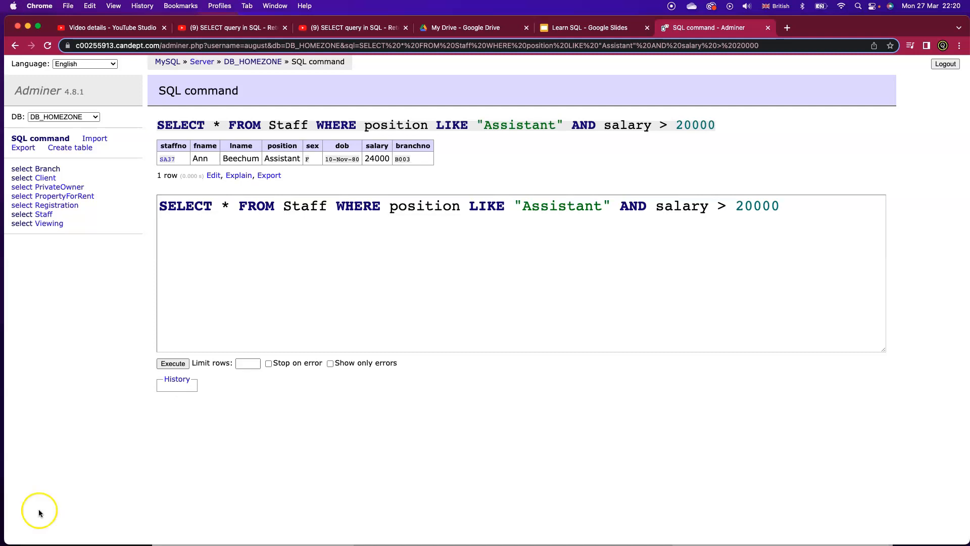